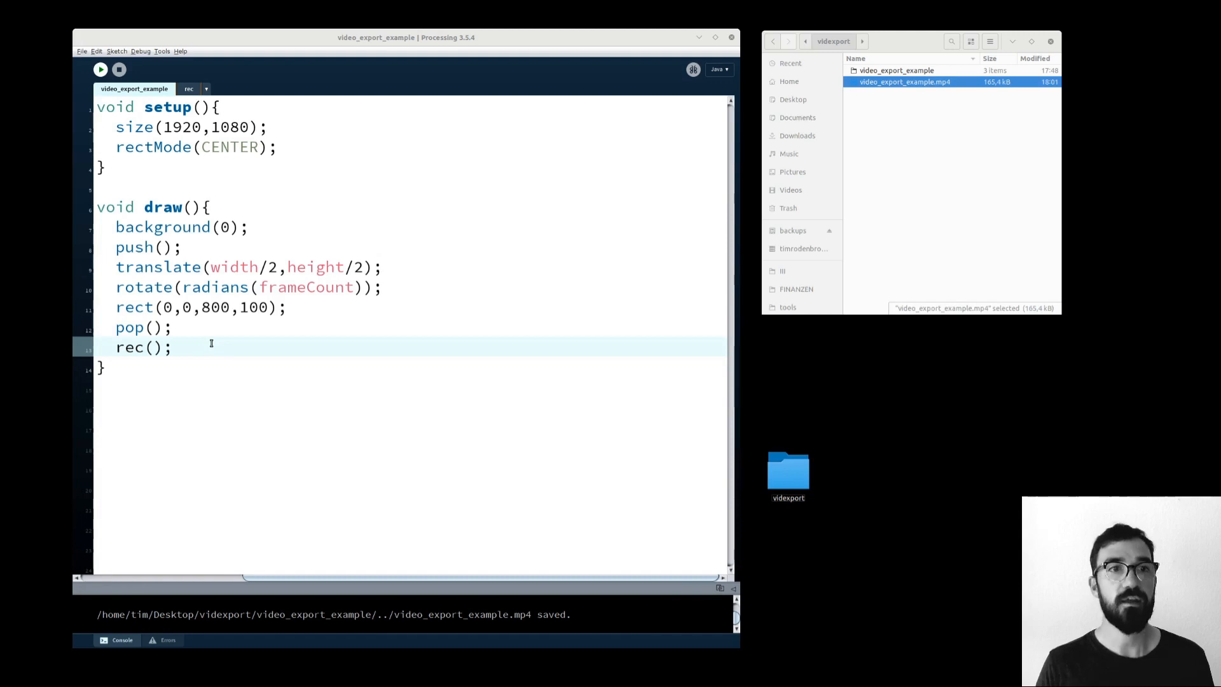
Highlight the rec() call in draw and switch to the rec tab's VideoExport code.
double_click(144, 346)
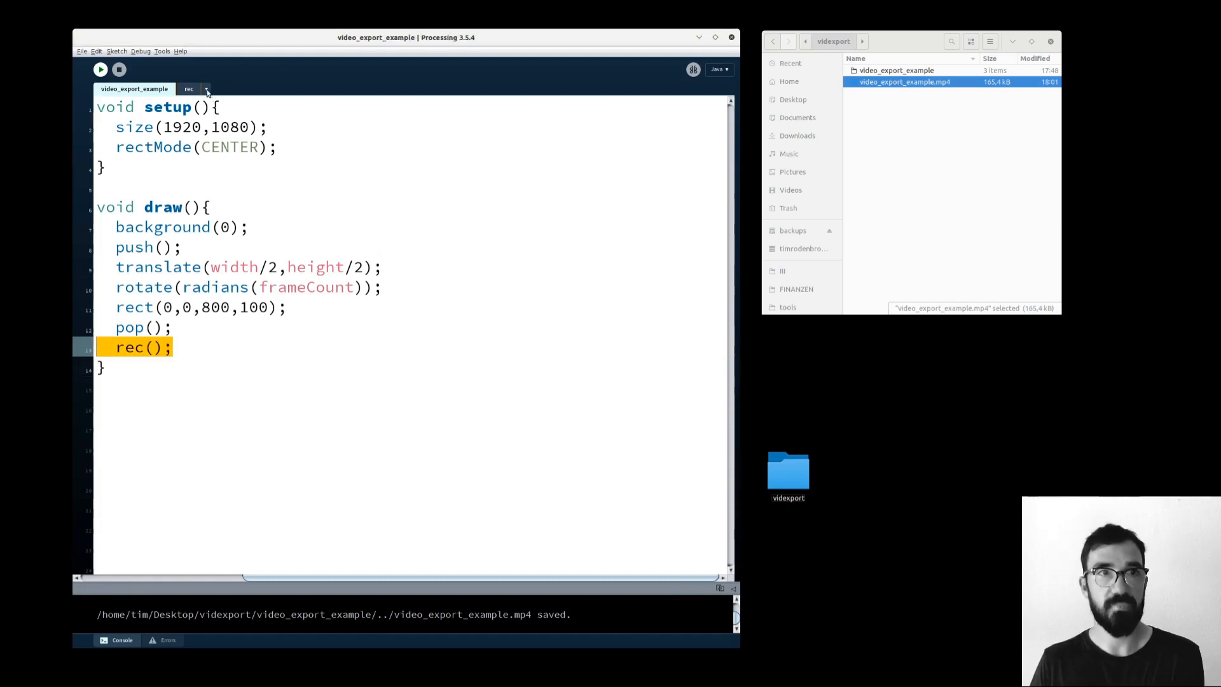
click(176, 347)
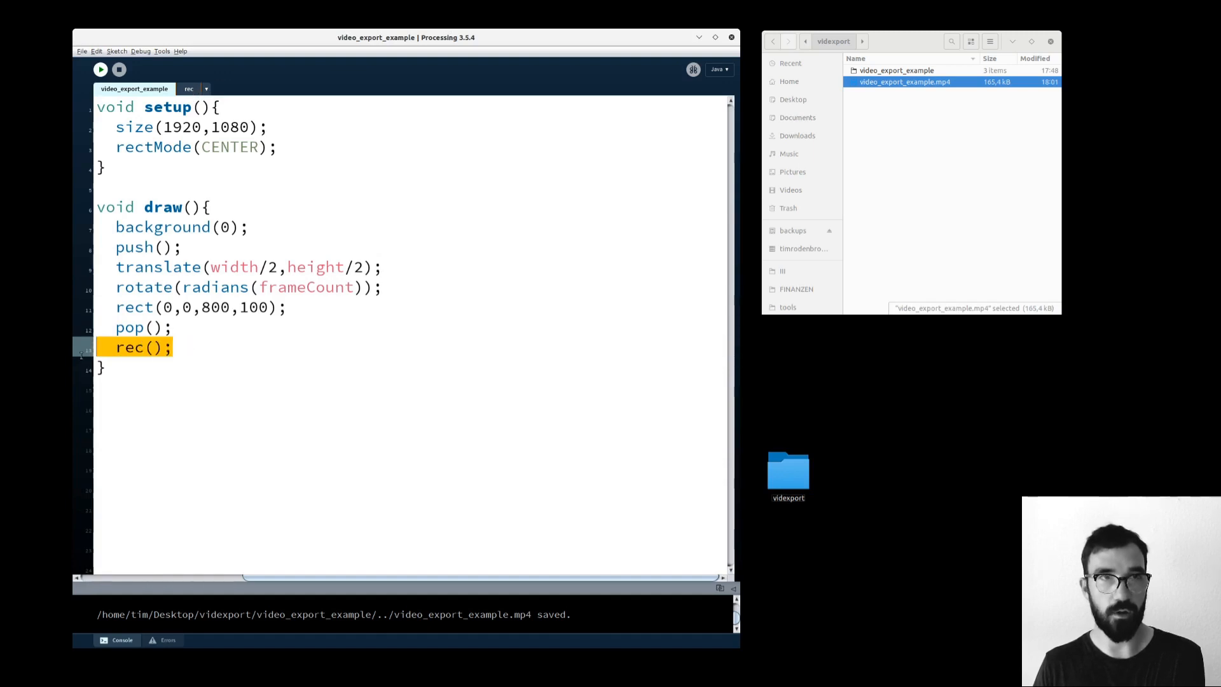
click(188, 88)
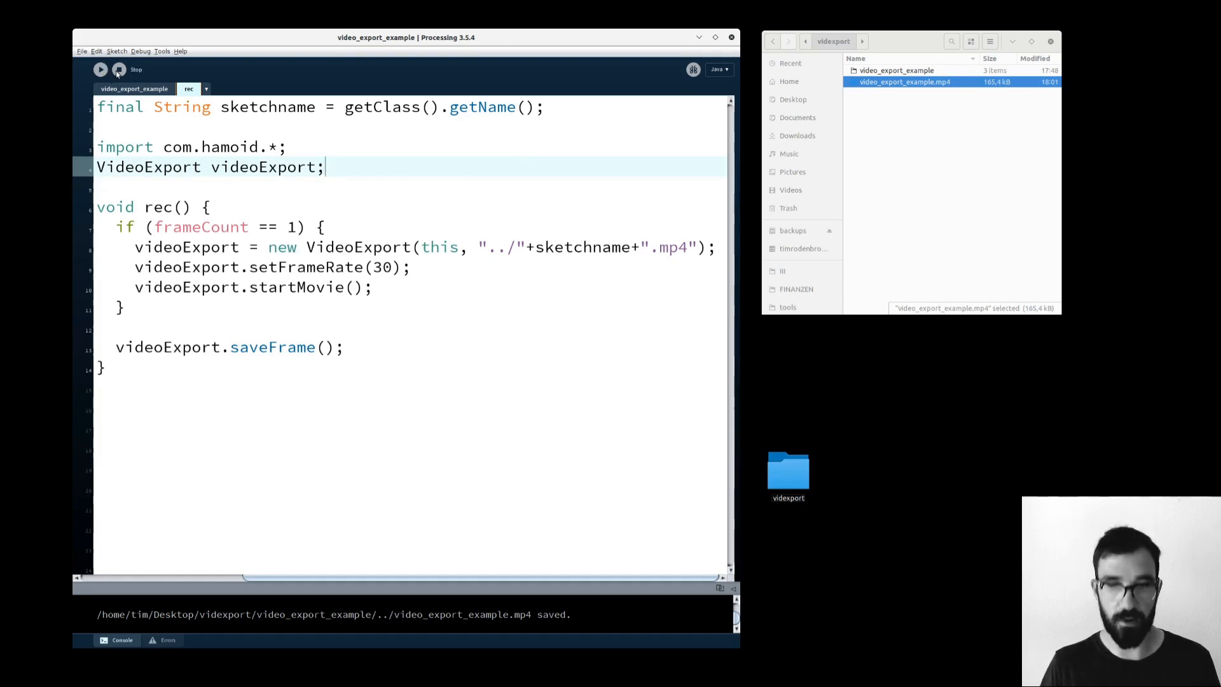
Run the sketch to regenerate video_export_example.mp4, then select all the rec tab code.
click(99, 68)
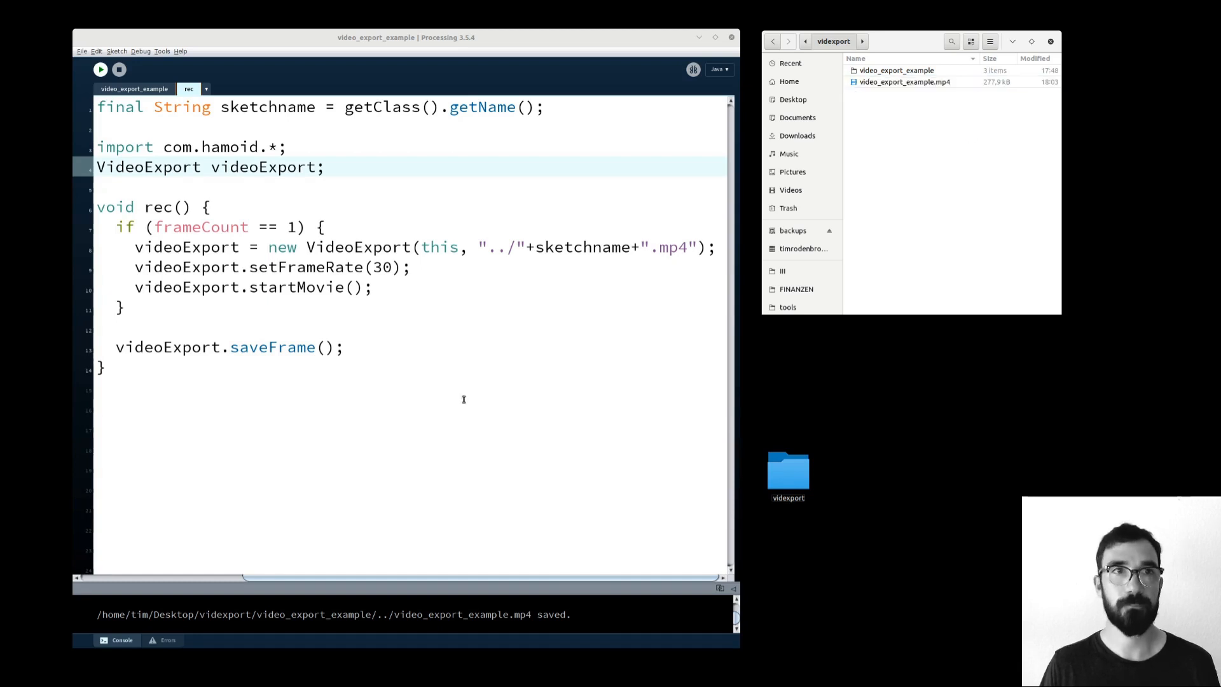
key(ctrl+a)
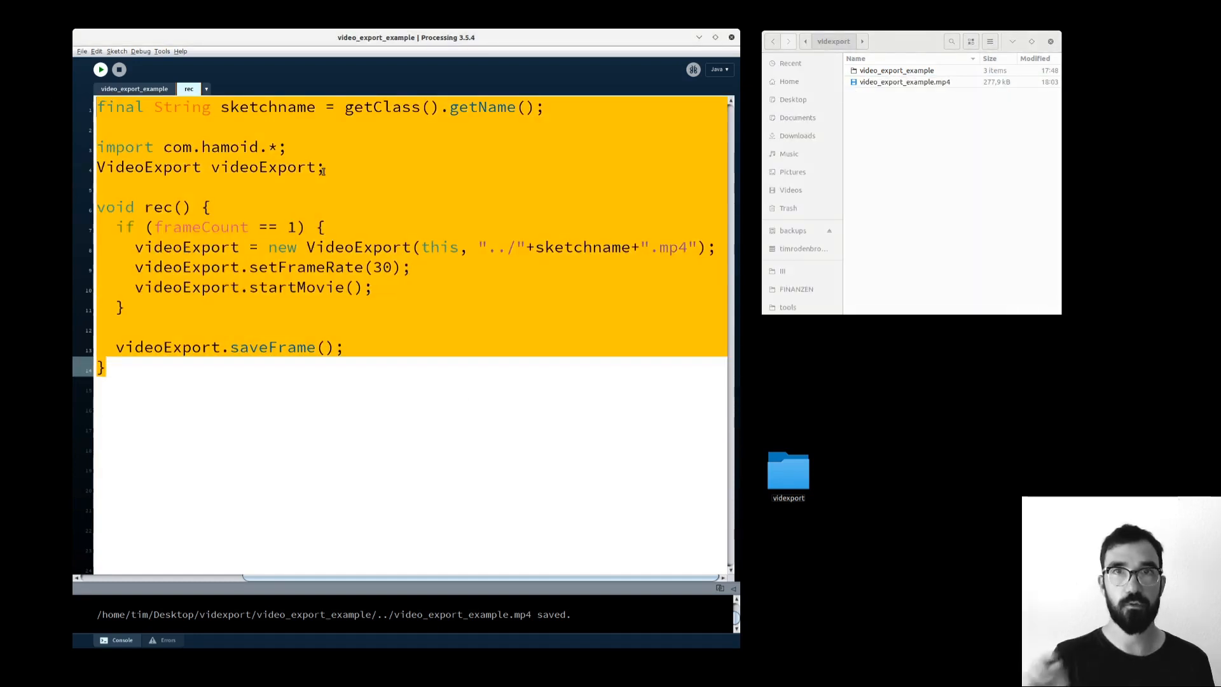